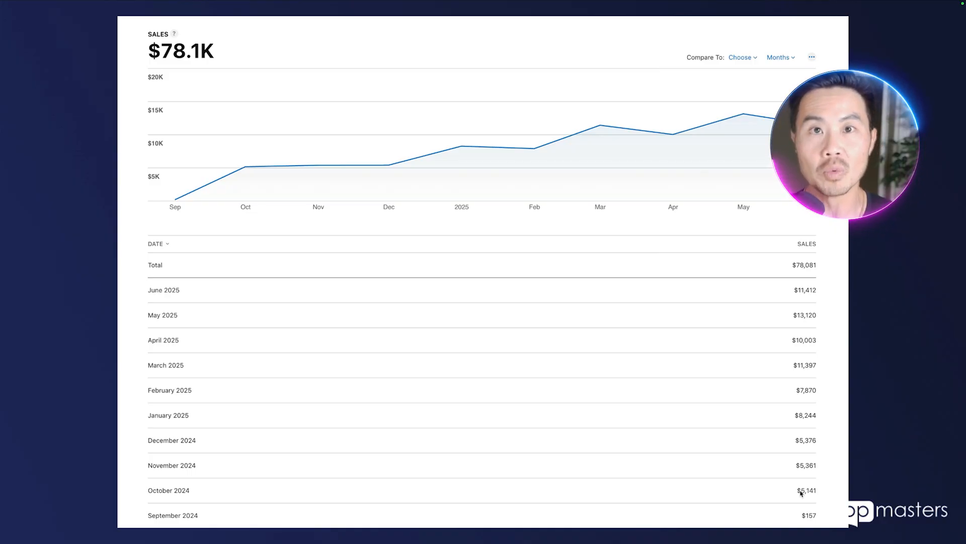
{"action": "mouse_move", "coordinate": [859, 294]}
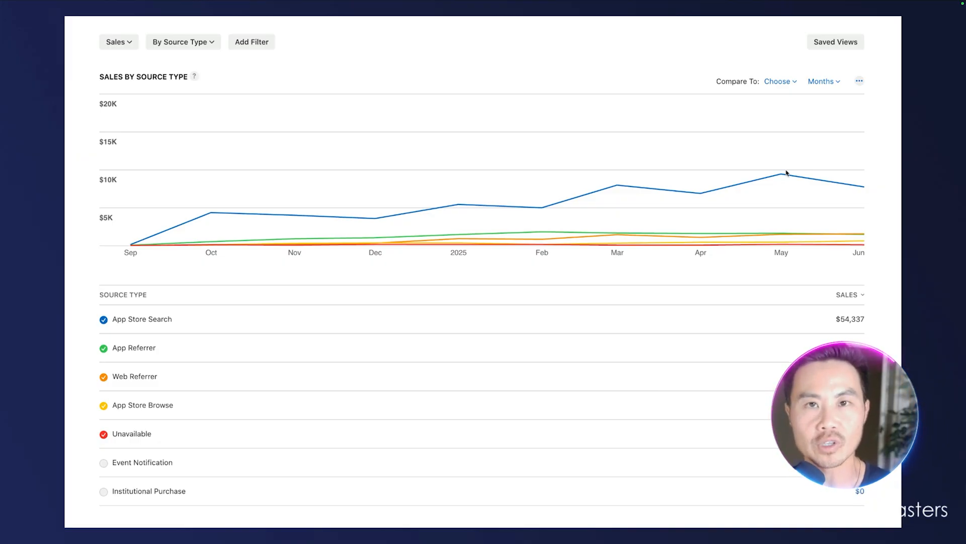
Step: Leave the App Store Connect sales-by-source view and switch to the Google Trends tab
{"action": "left_click", "coordinate": [173, 19]}
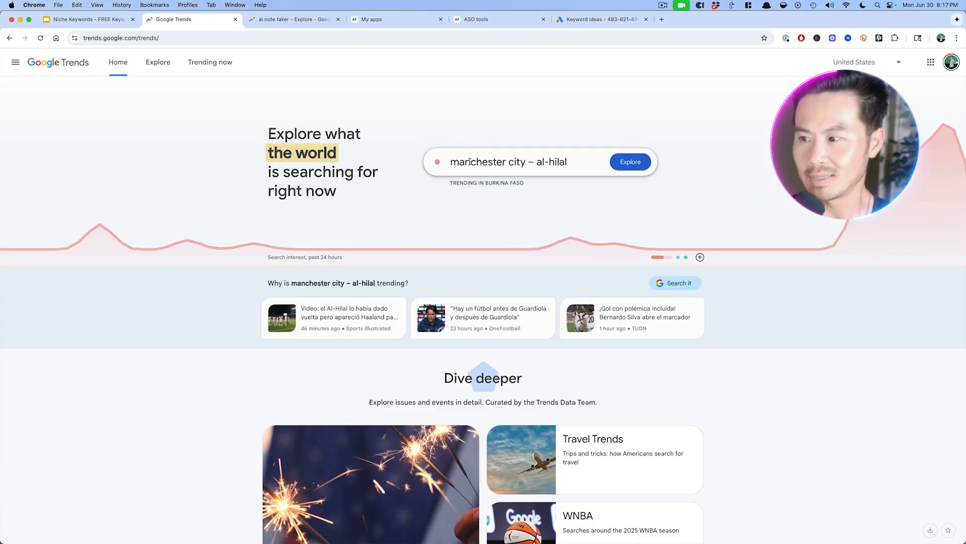
Step: Search 'ai note taker' in Google Trends and limit the range to the past 12 months
{"action": "type", "text": "ai note taker"}
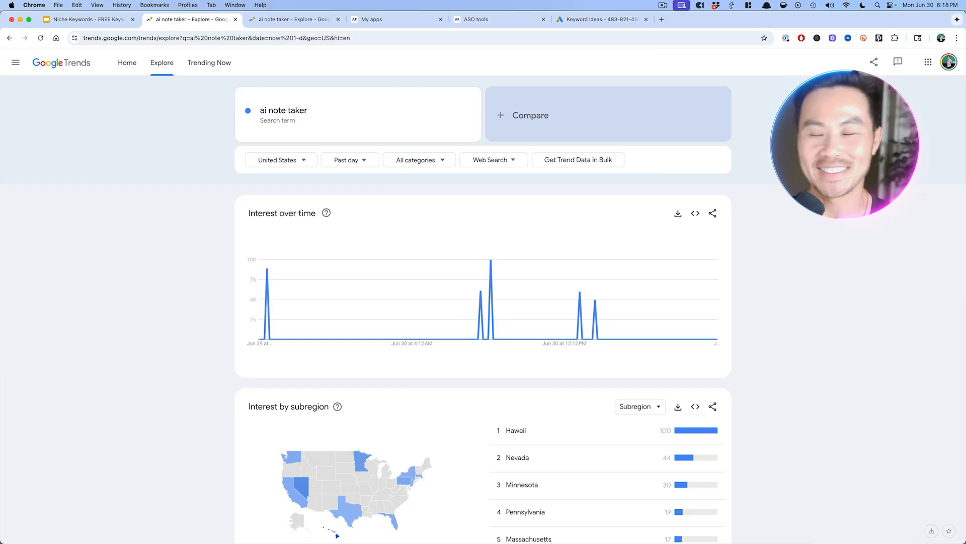
{"action": "left_click", "coordinate": [346, 160]}
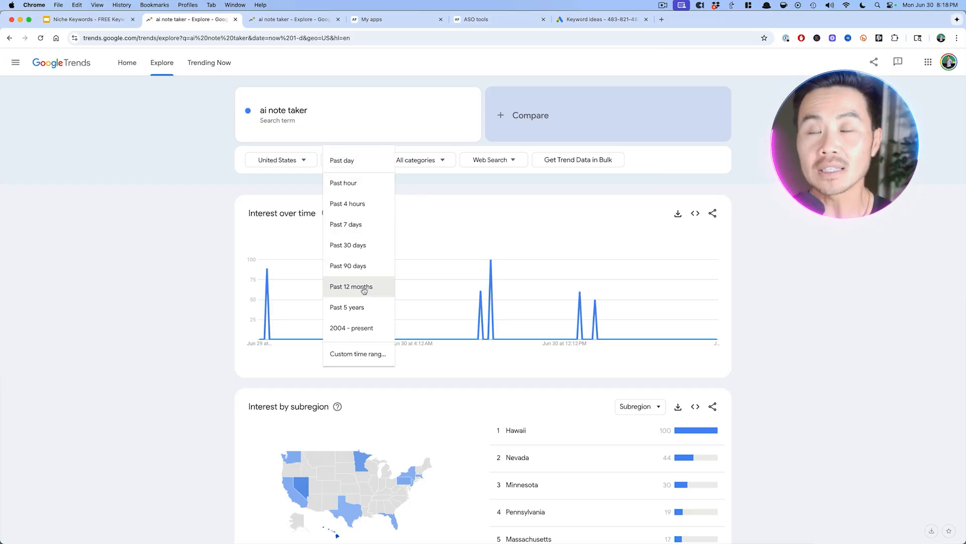
{"action": "left_click", "coordinate": [351, 286]}
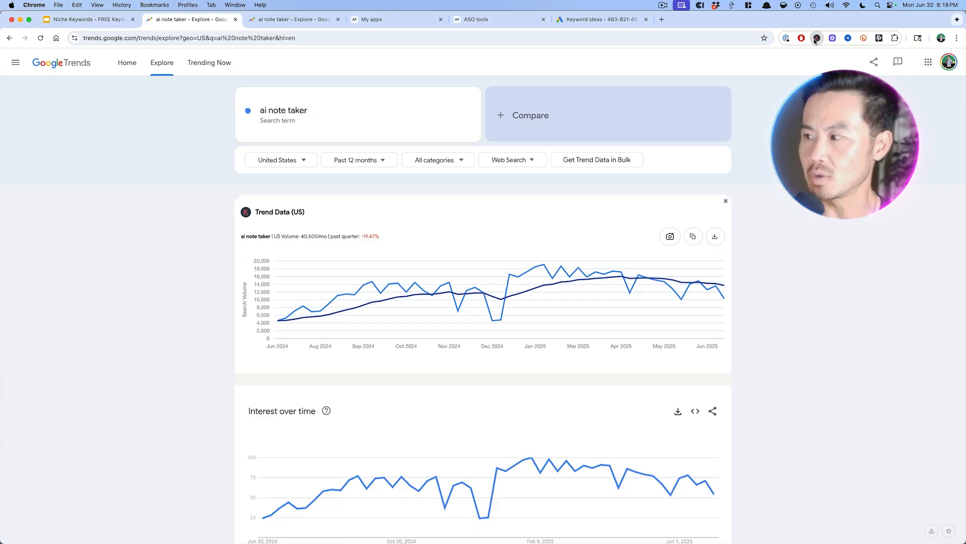
{"action": "left_click", "coordinate": [817, 37]}
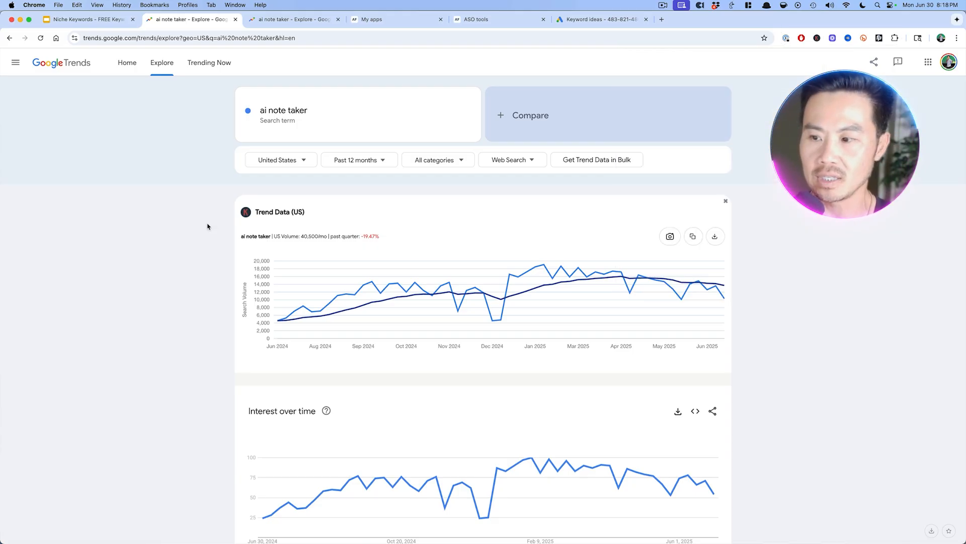
{"action": "scroll", "scroll_direction": "down", "scroll_amount": 3}
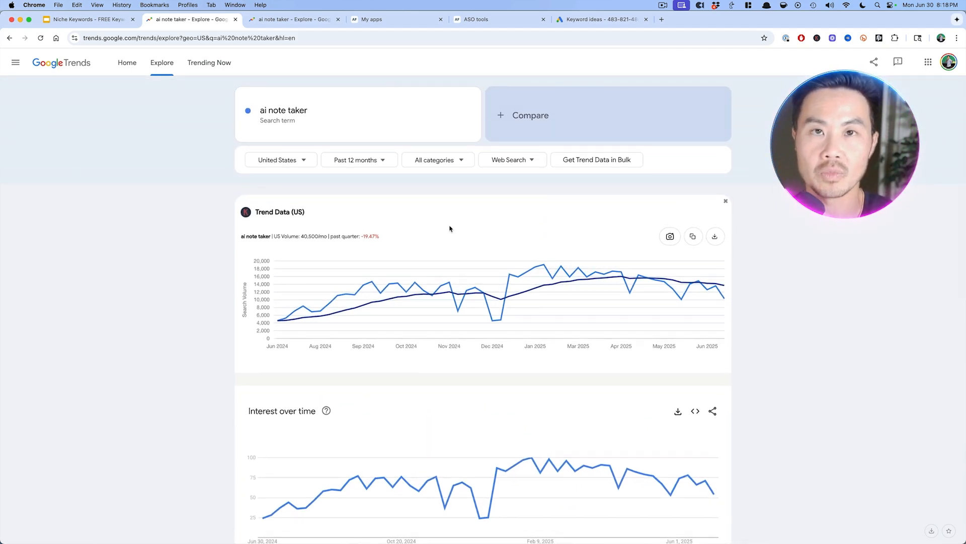
{"action": "scroll", "scroll_direction": "down", "scroll_amount": 3}
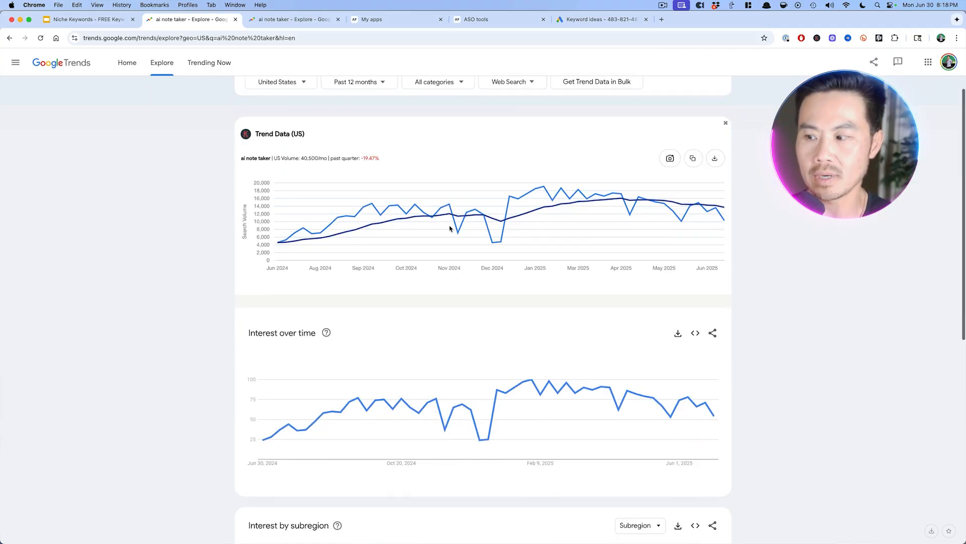
{"action": "scroll", "scroll_direction": "down", "scroll_amount": 3}
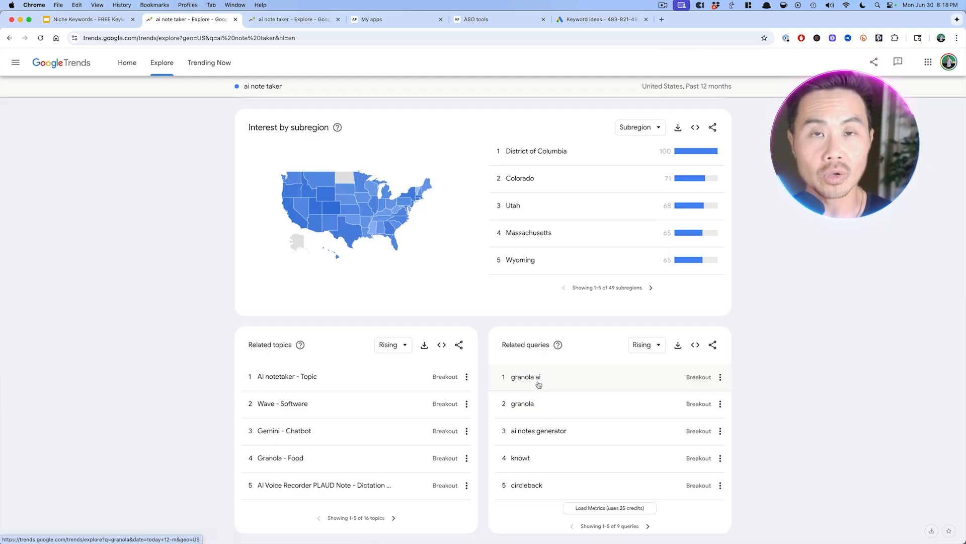
{"action": "mouse_move", "coordinate": [525, 376]}
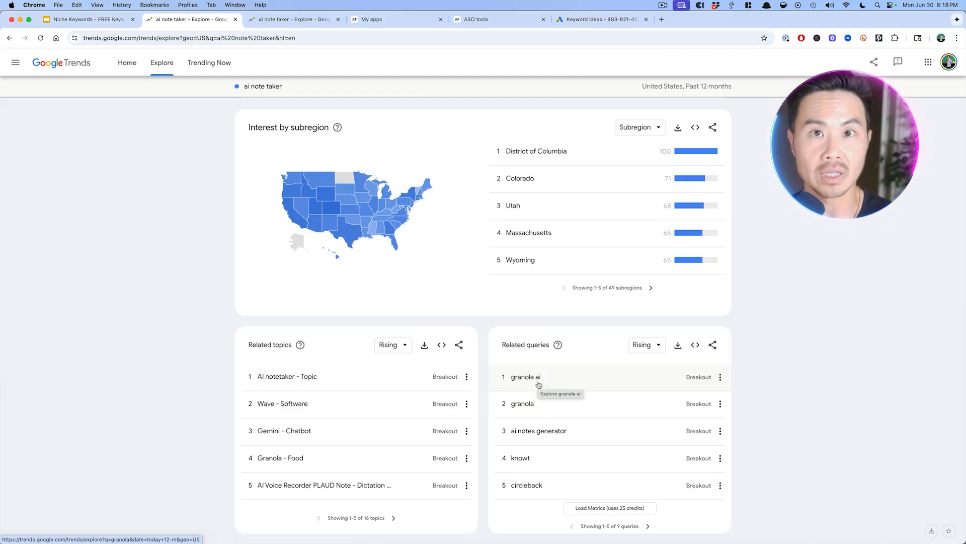
Step: Load related-query metrics, page forward, and compare Top against Rising queries like turbolearn ai
{"action": "left_click", "coordinate": [609, 507]}
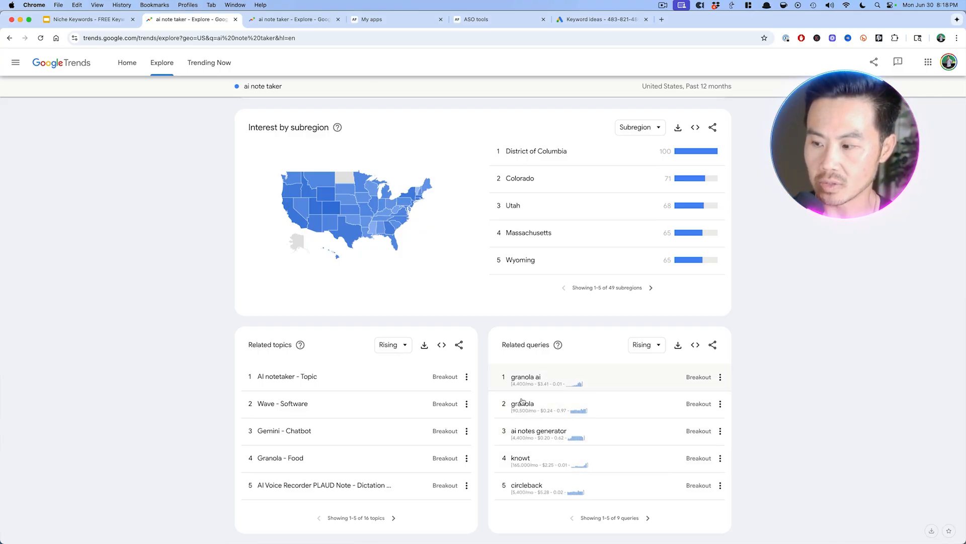
{"action": "mouse_move", "coordinate": [534, 406]}
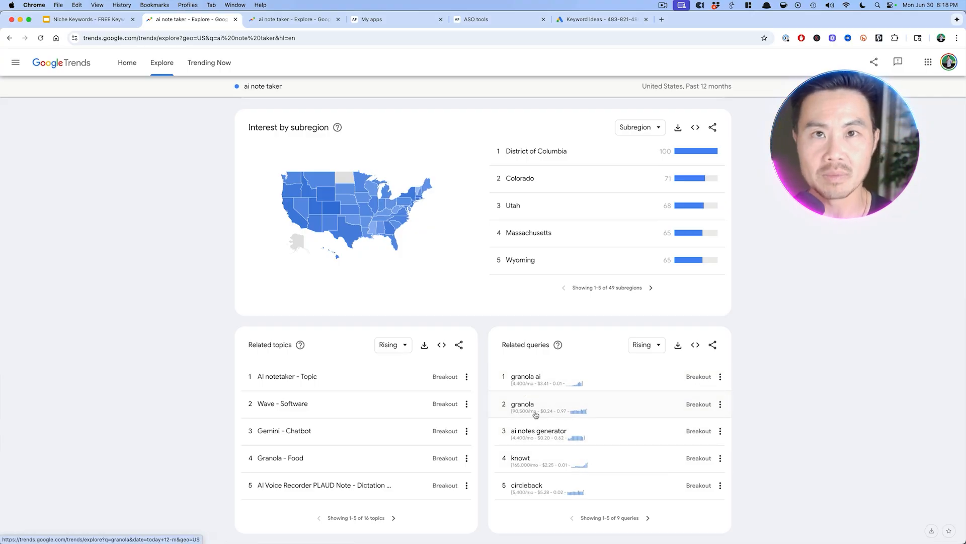
{"action": "mouse_move", "coordinate": [536, 414]}
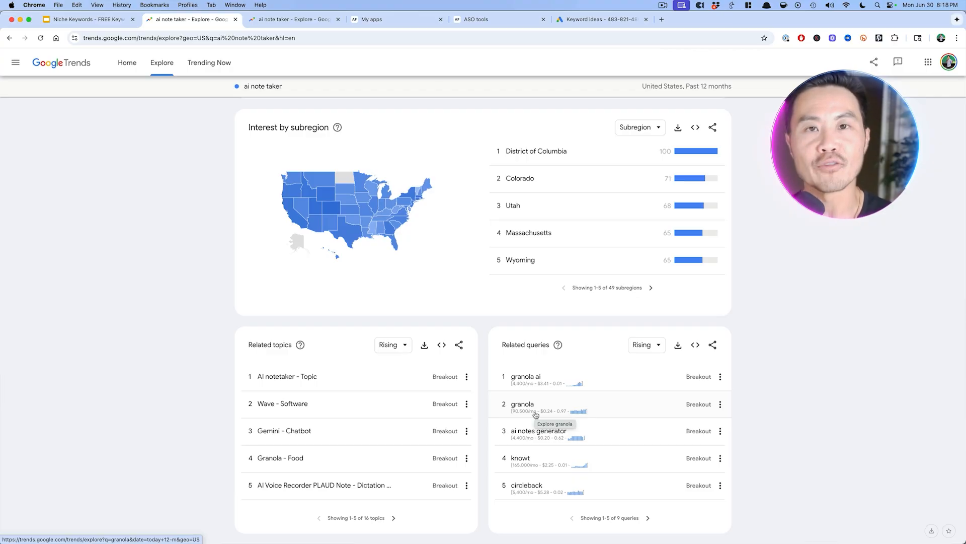
{"action": "mouse_move", "coordinate": [665, 528]}
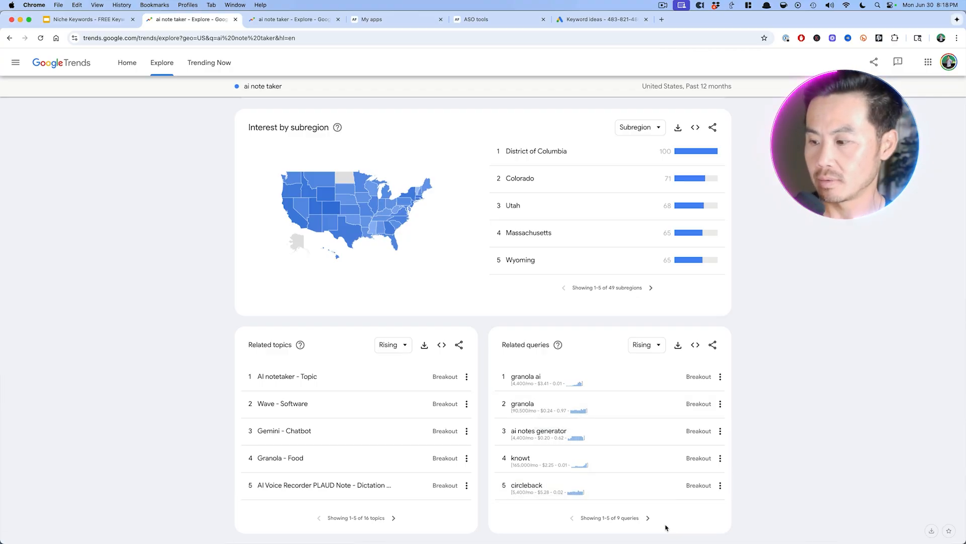
{"action": "left_click", "coordinate": [647, 518]}
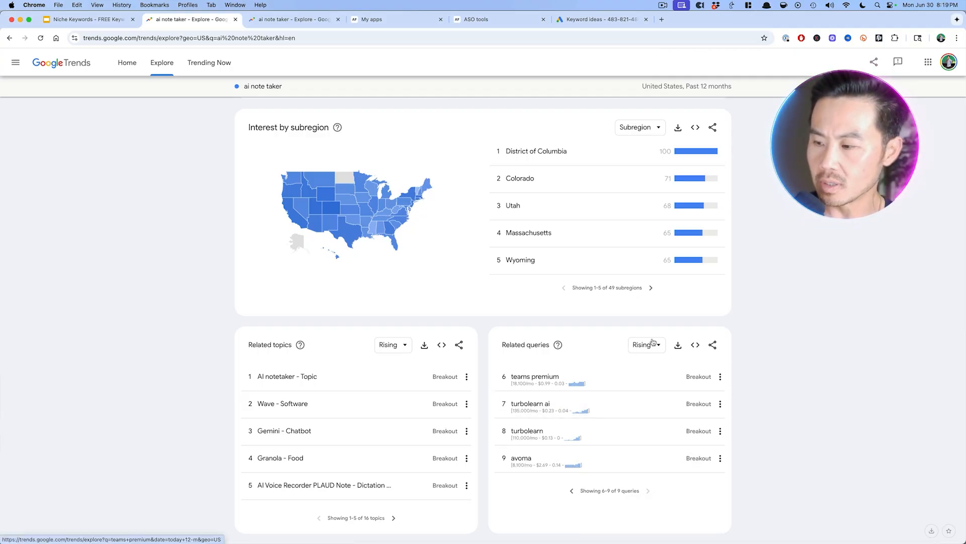
{"action": "left_click", "coordinate": [643, 344]}
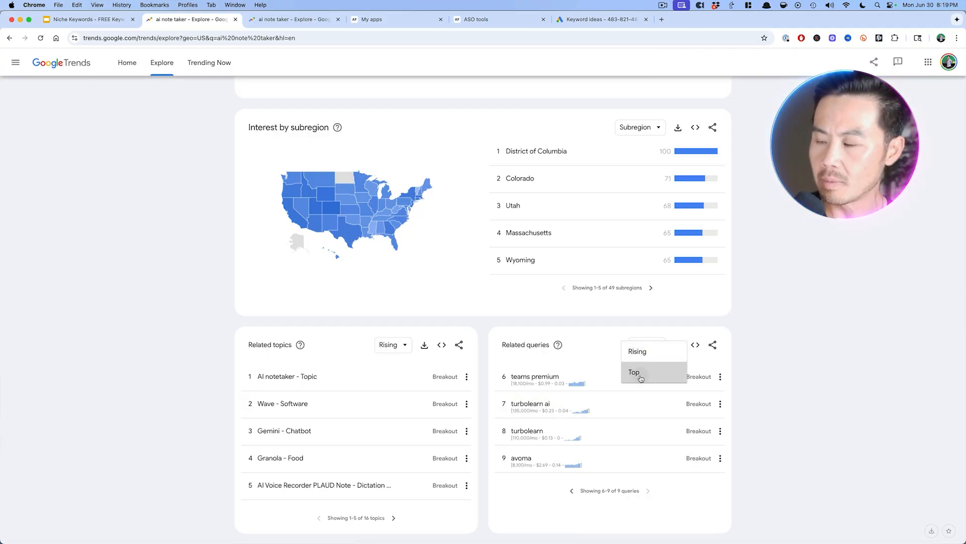
{"action": "left_click", "coordinate": [634, 372]}
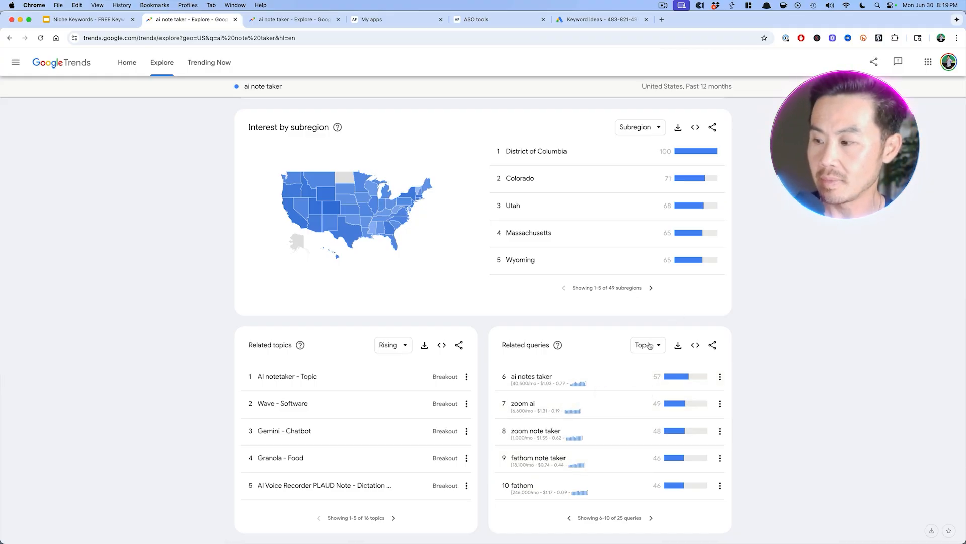
{"action": "left_click", "coordinate": [646, 344]}
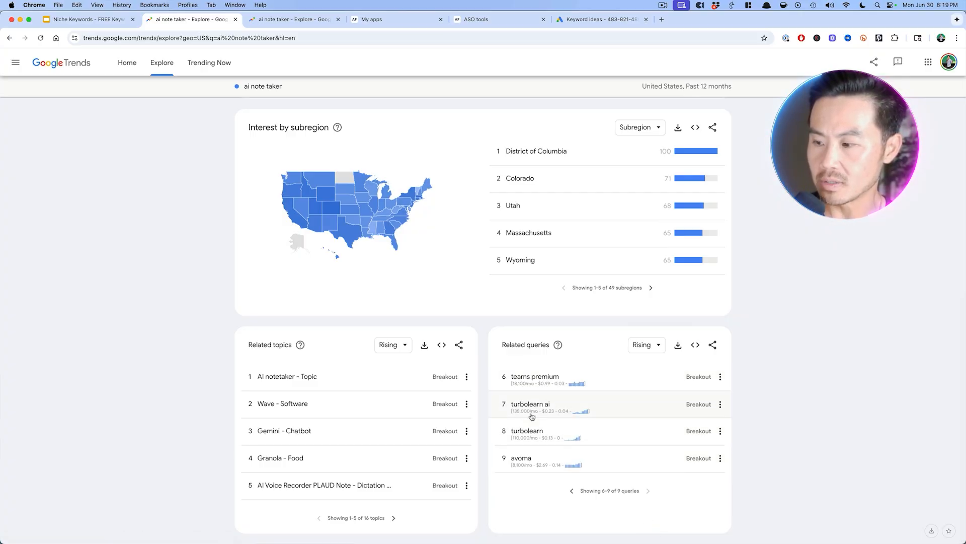
{"action": "mouse_move", "coordinate": [530, 407]}
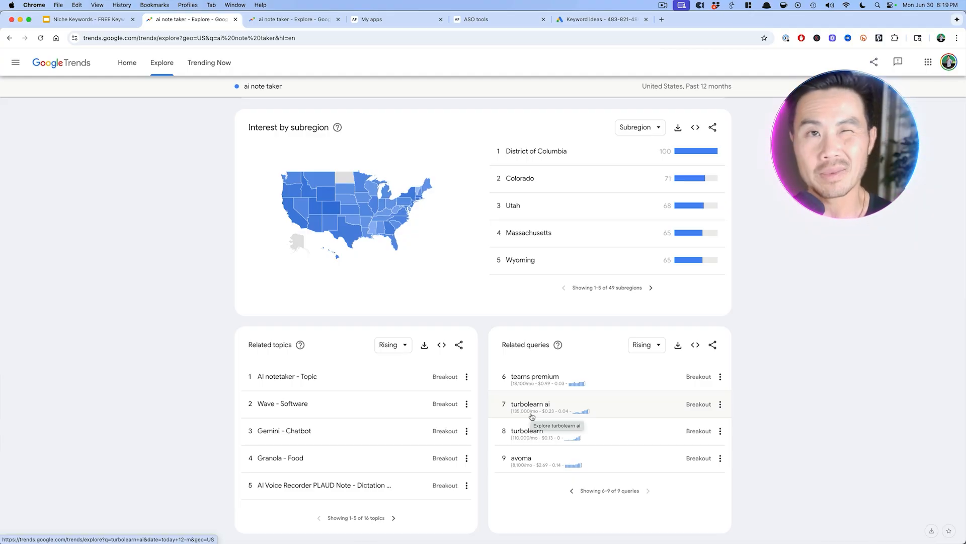
{"action": "left_click", "coordinate": [398, 19]}
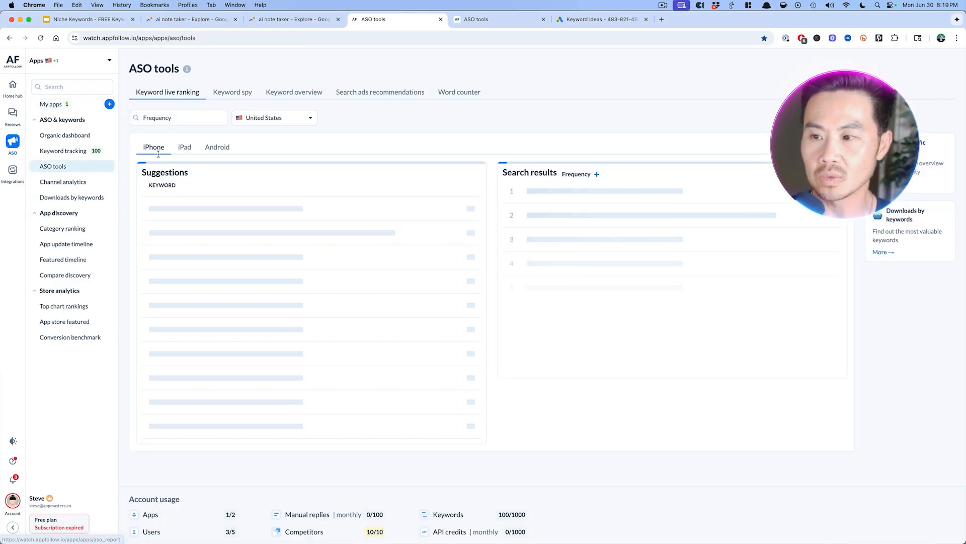
Step: Check AppFollow's iPhone live ranking for 'turbolearn ai', then 'fathom ai'
{"action": "left_click", "coordinate": [290, 19]}
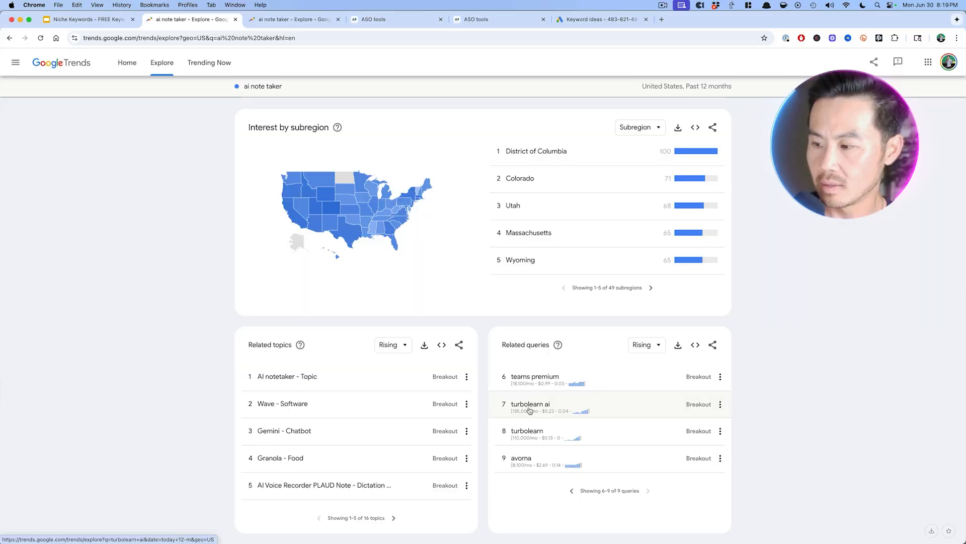
{"action": "left_click", "coordinate": [397, 19]}
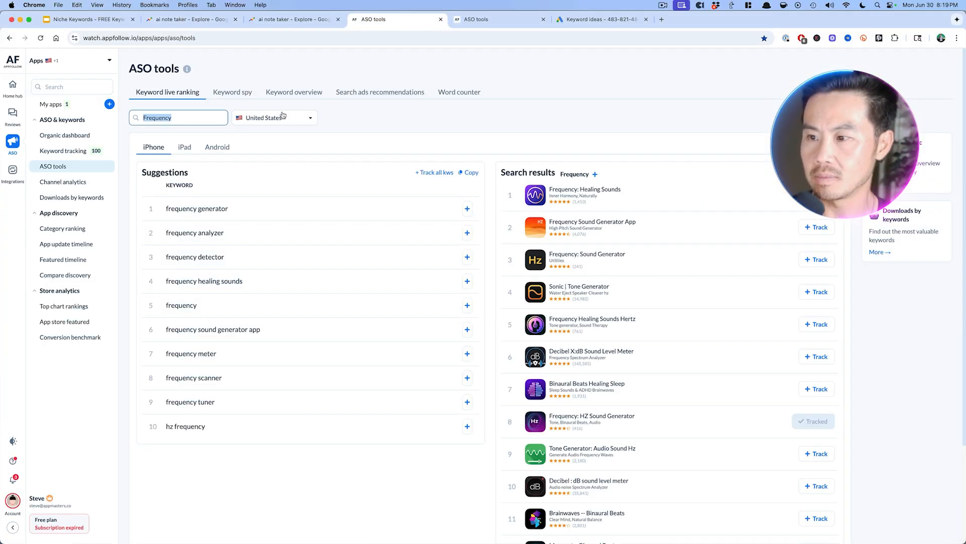
{"action": "type", "text": "turbolear"}
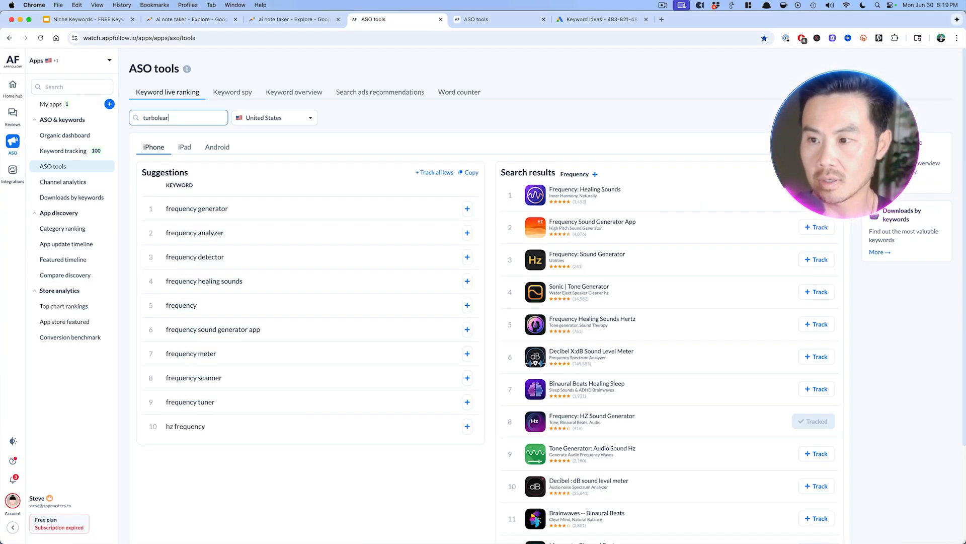
{"action": "type", "text": "turbolearn ai"}
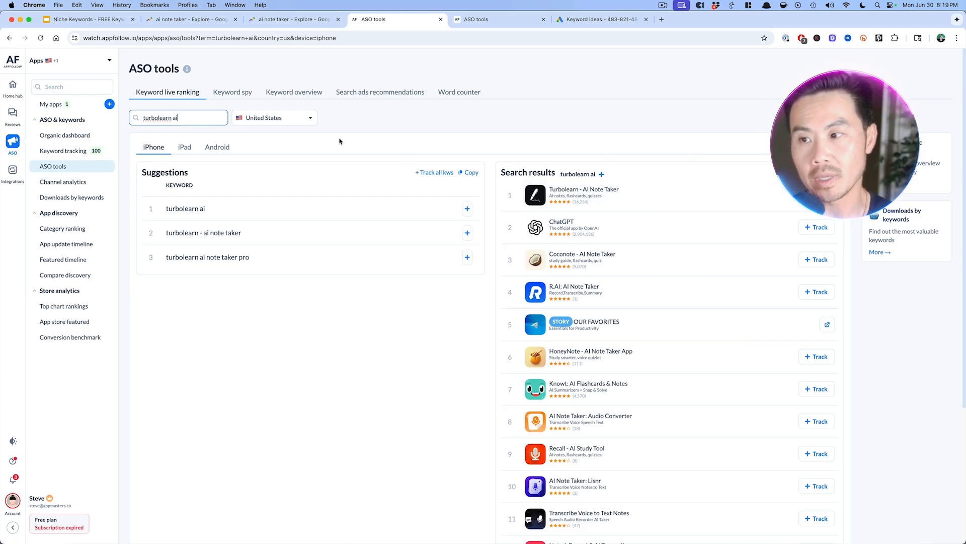
{"action": "type", "text": "fathom ai"}
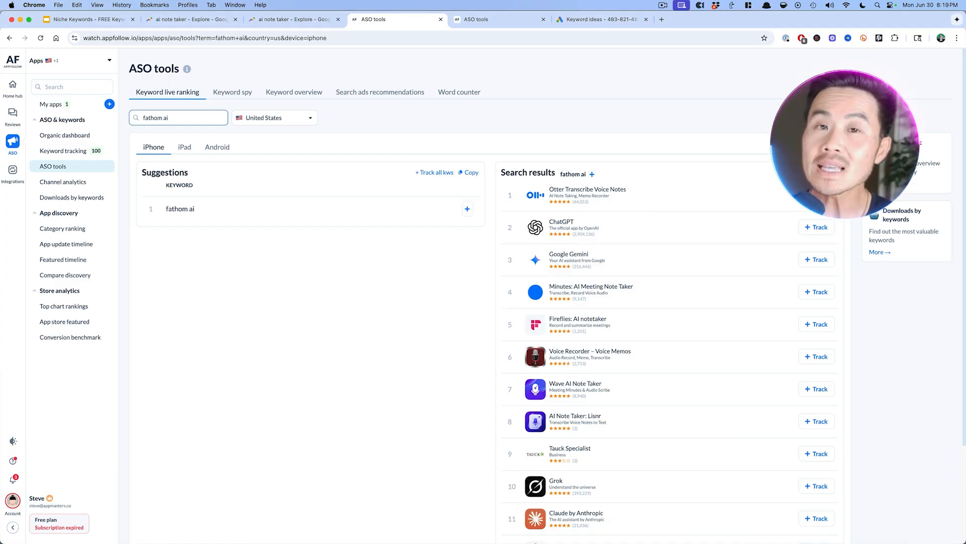
{"action": "left_click", "coordinate": [86, 19]}
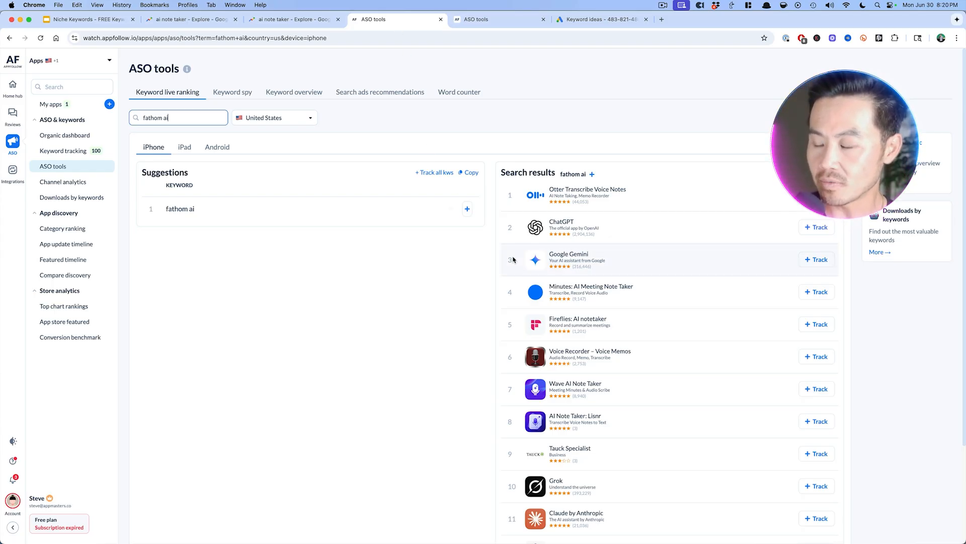
{"action": "mouse_move", "coordinate": [535, 258]}
{"action": "type", "text": "ai note taker"}
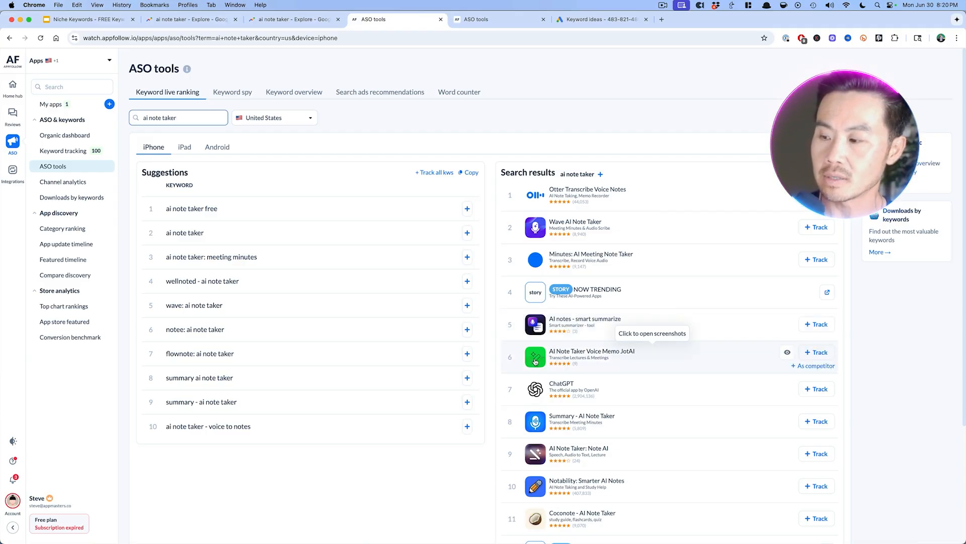
{"action": "mouse_move", "coordinate": [572, 370]}
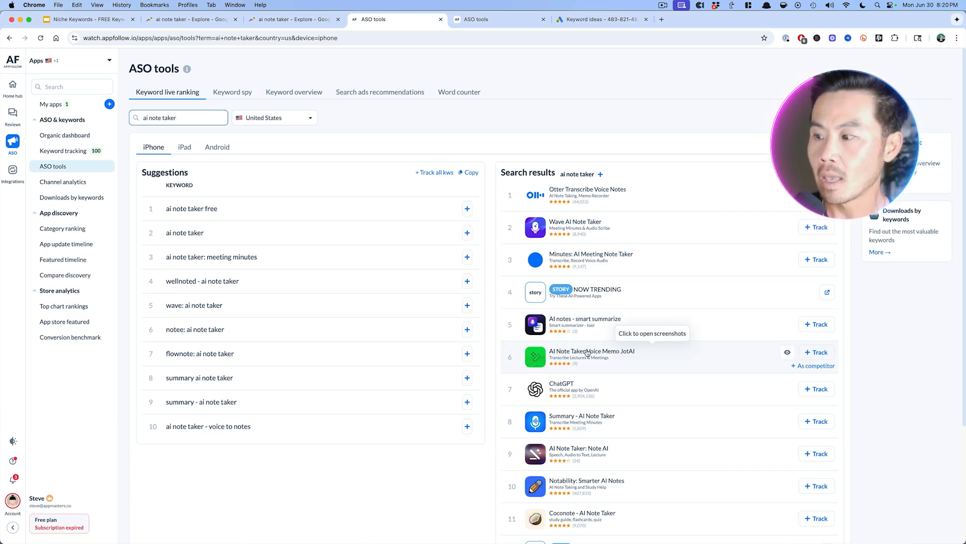
{"action": "mouse_move", "coordinate": [787, 354]}
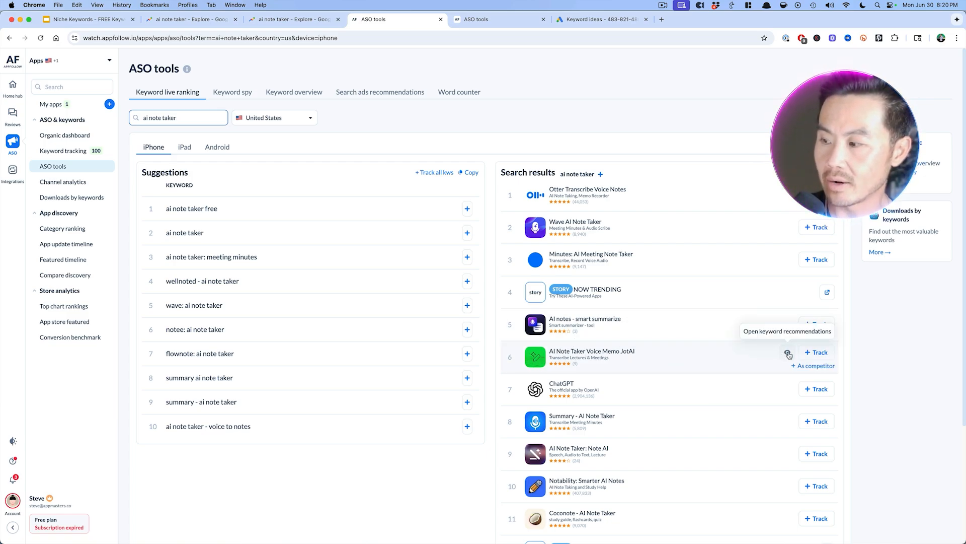
Step: Show keyword recommendations for AI Note Taker Voice Memo JotAI and scroll down the list
{"action": "left_click", "coordinate": [789, 354]}
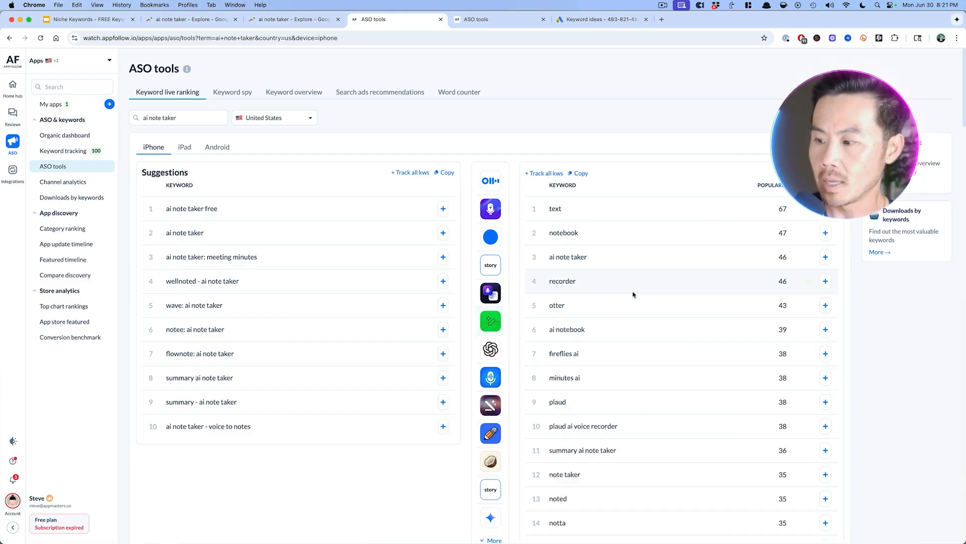
{"action": "scroll", "scroll_direction": "down", "scroll_amount": 3}
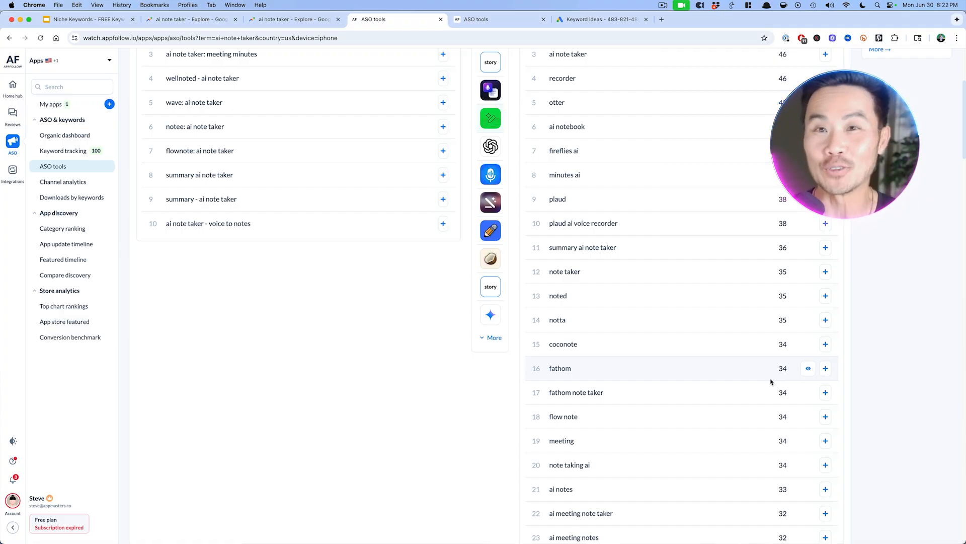
{"action": "mouse_move", "coordinate": [318, 420]}
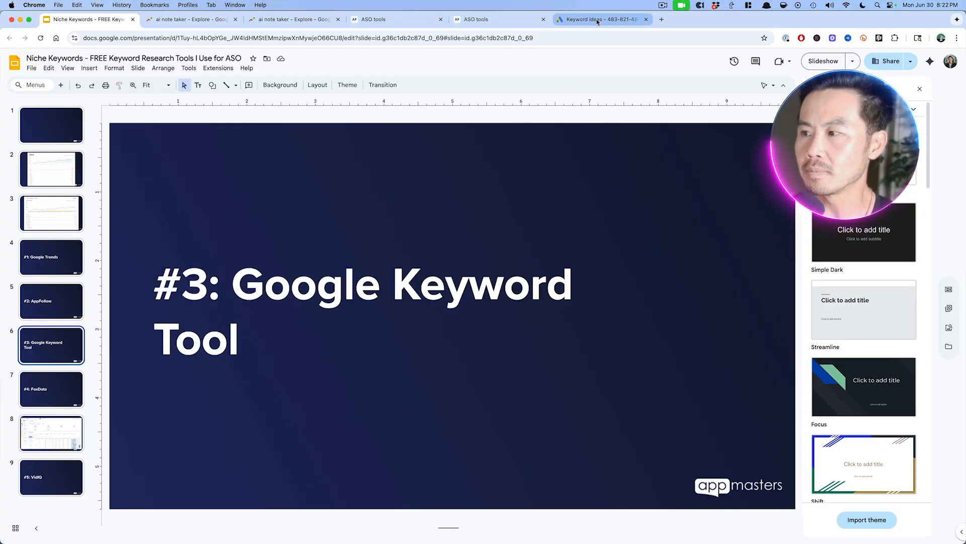
Step: Switch to the Keyword Planner ideas for 'ai note taker': 10K–100K searches, high competition
{"action": "left_click", "coordinate": [598, 19]}
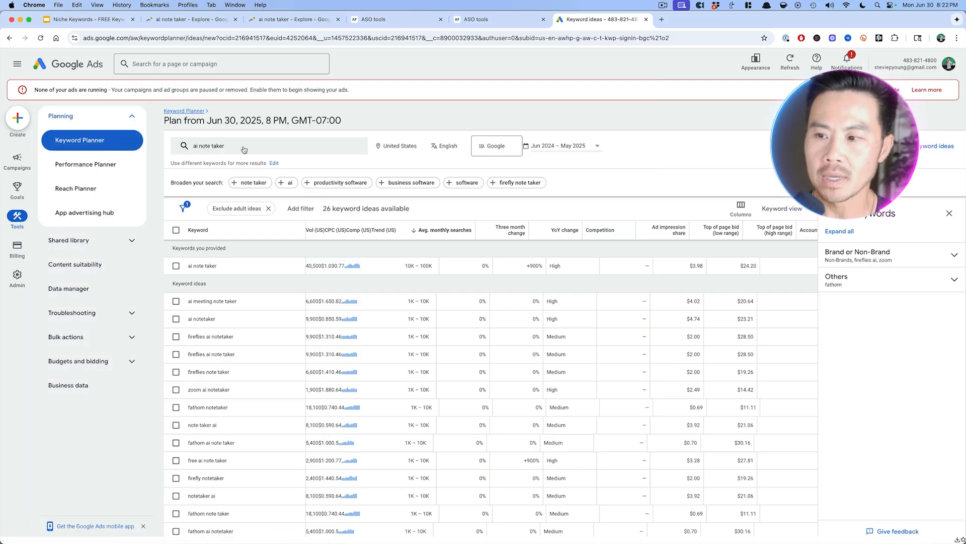
{"action": "mouse_move", "coordinate": [209, 361]}
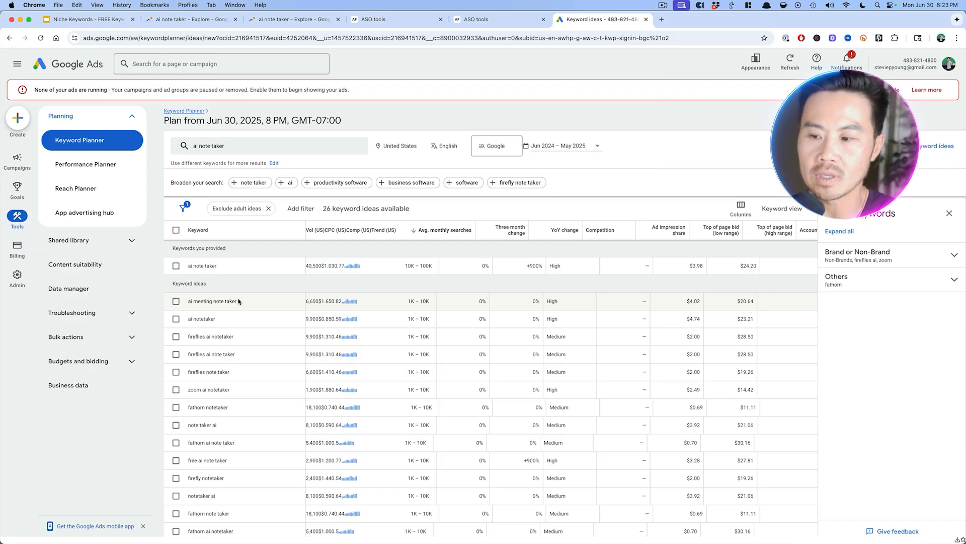
Step: Return to AppFollow and scroll the 'ai note taker' results led by Otter, Wave and Minutes
{"action": "left_click", "coordinate": [497, 19]}
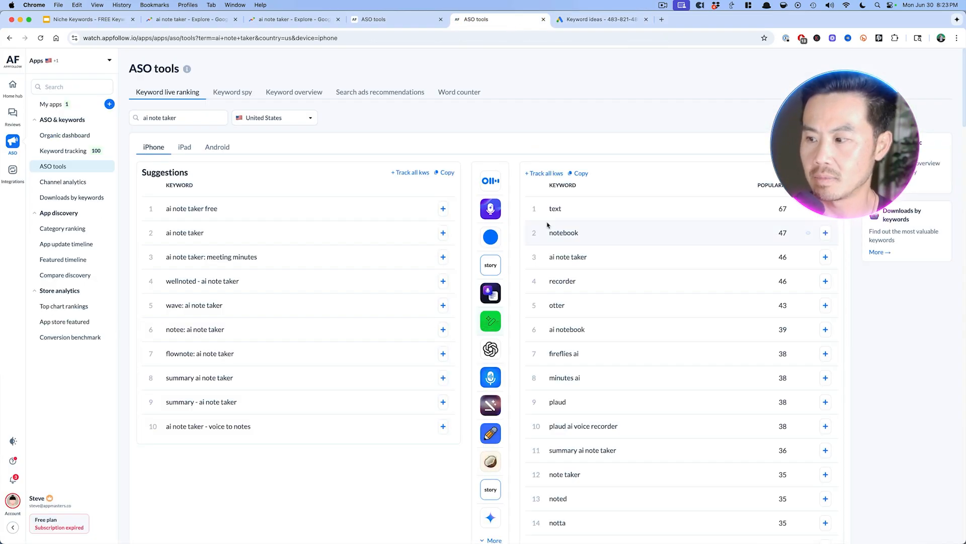
{"action": "scroll", "scroll_direction": "down", "scroll_amount": 3}
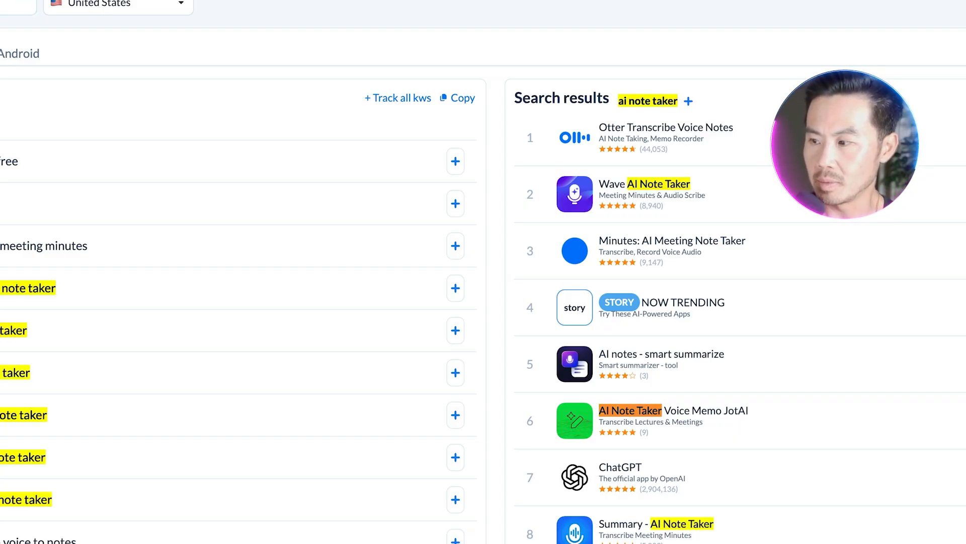
{"action": "scroll", "scroll_direction": "down", "scroll_amount": 3}
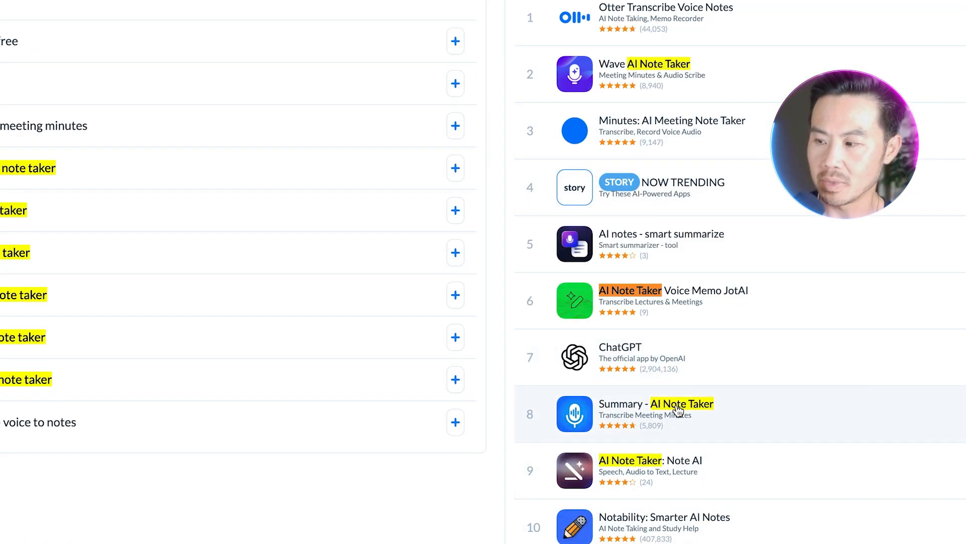
{"action": "mouse_move", "coordinate": [669, 422]}
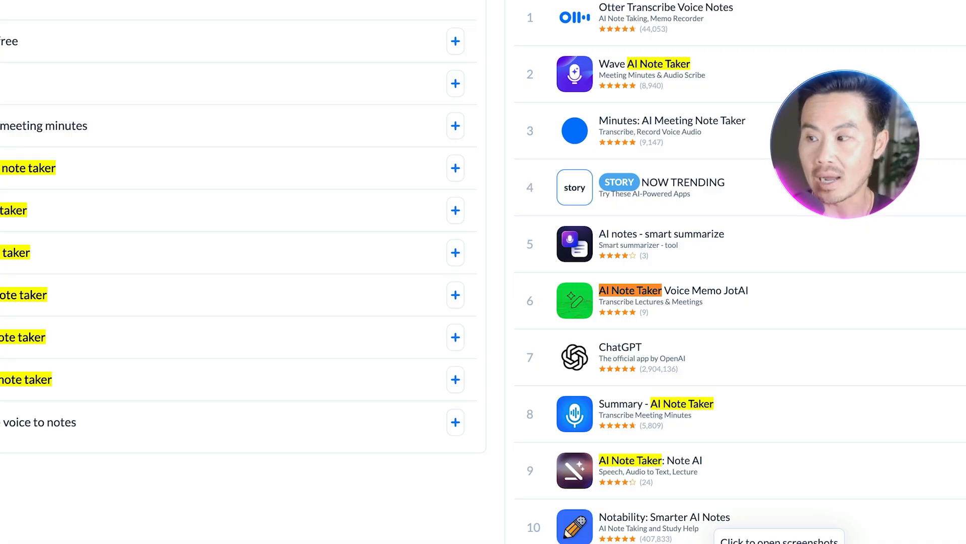
{"action": "mouse_move", "coordinate": [640, 128]}
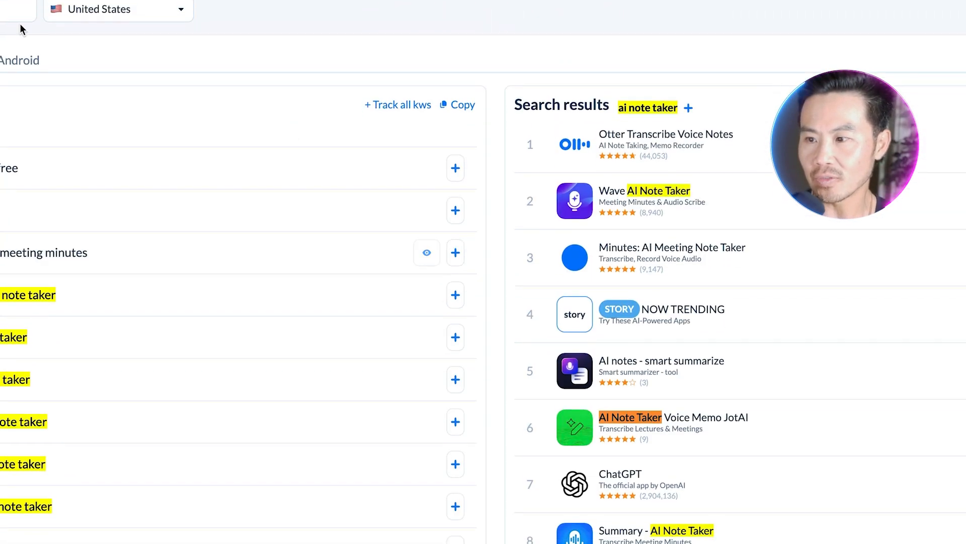
Step: Scroll the 'ai meeting note taker' results, with Otter first and Minutes second
{"action": "scroll", "scroll_direction": "down", "scroll_amount": 3}
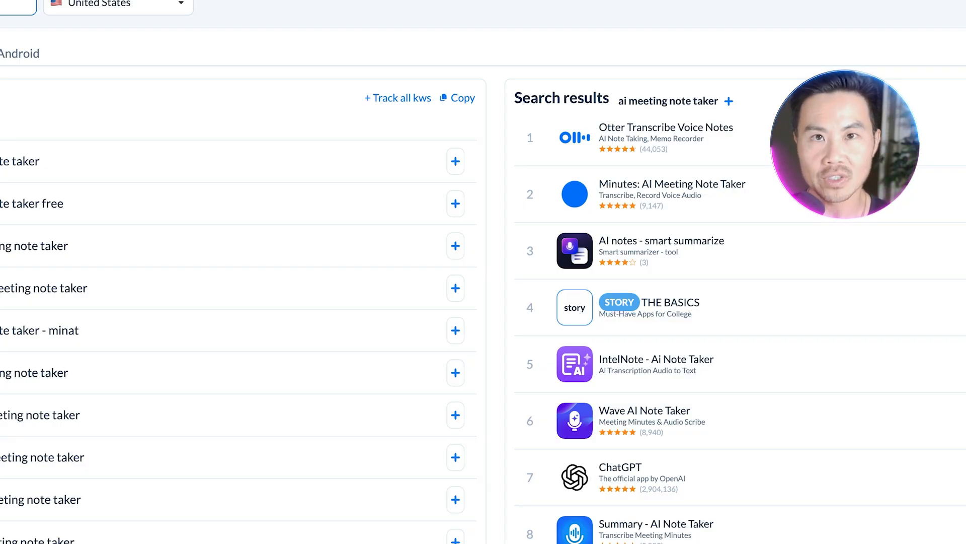
{"action": "mouse_move", "coordinate": [118, 38]}
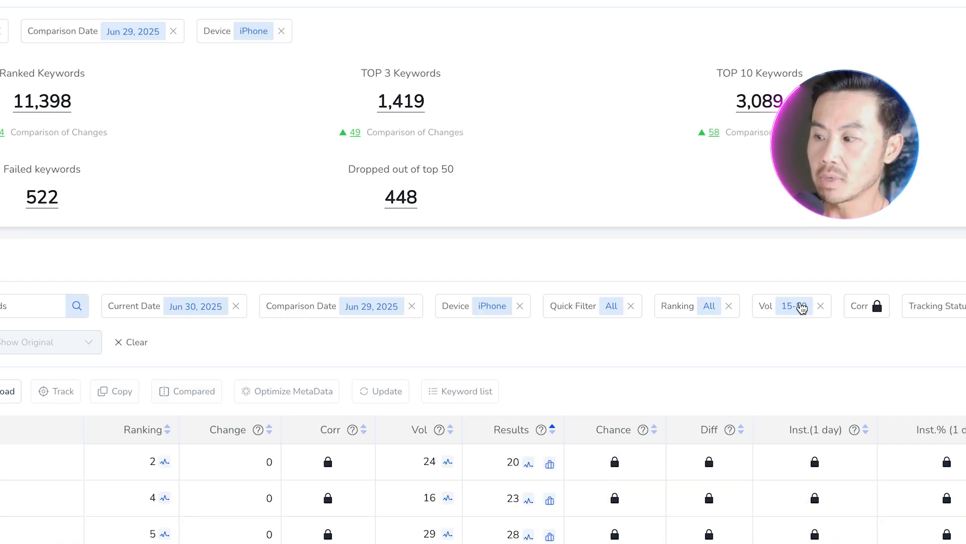
Step: Scroll through FoxData's iPhone keyword ranking report for 'ai note taker'
{"action": "scroll", "scroll_direction": "down", "scroll_amount": 3}
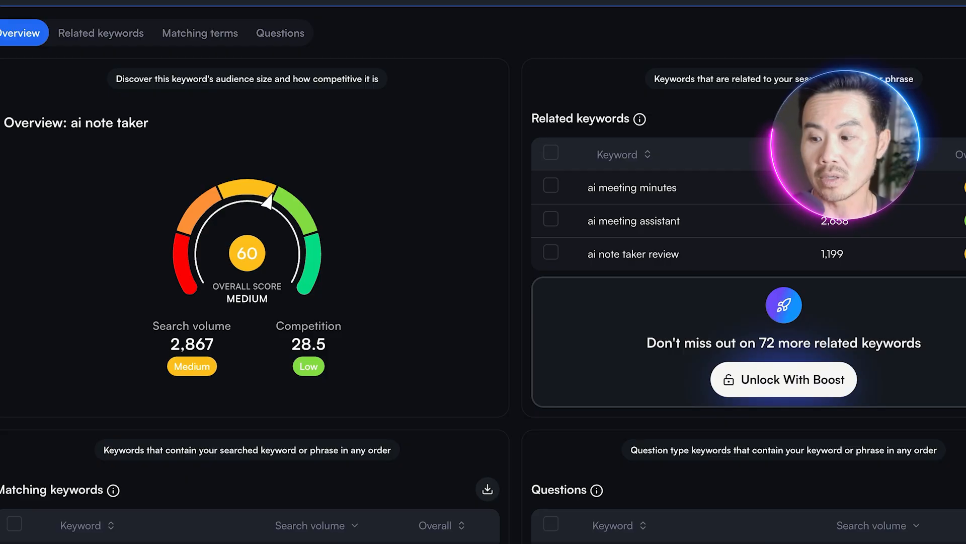
Step: Show vidIQ's Related keywords list, topped by 'ai note taker review' and 'ai meeting assistant'
{"action": "left_click", "coordinate": [101, 32]}
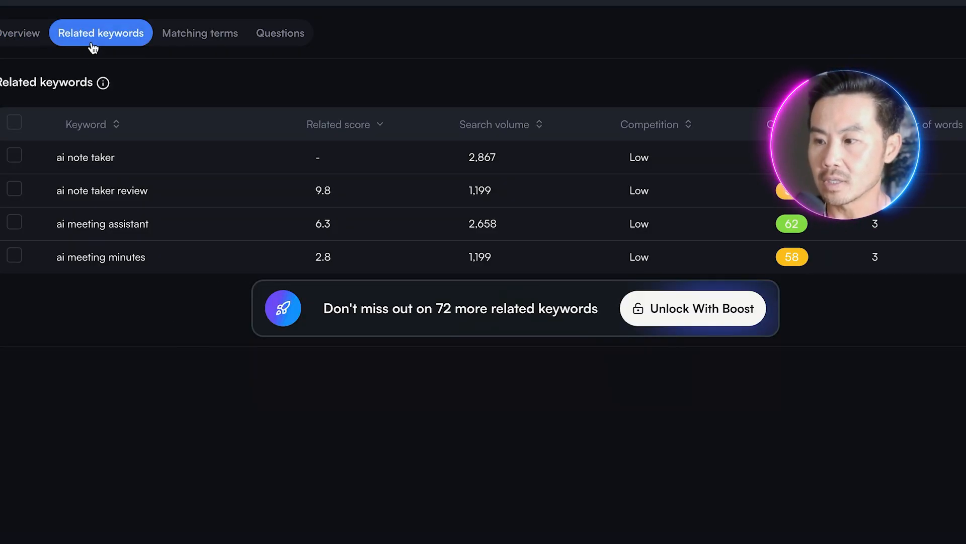
{"action": "mouse_move", "coordinate": [673, 311]}
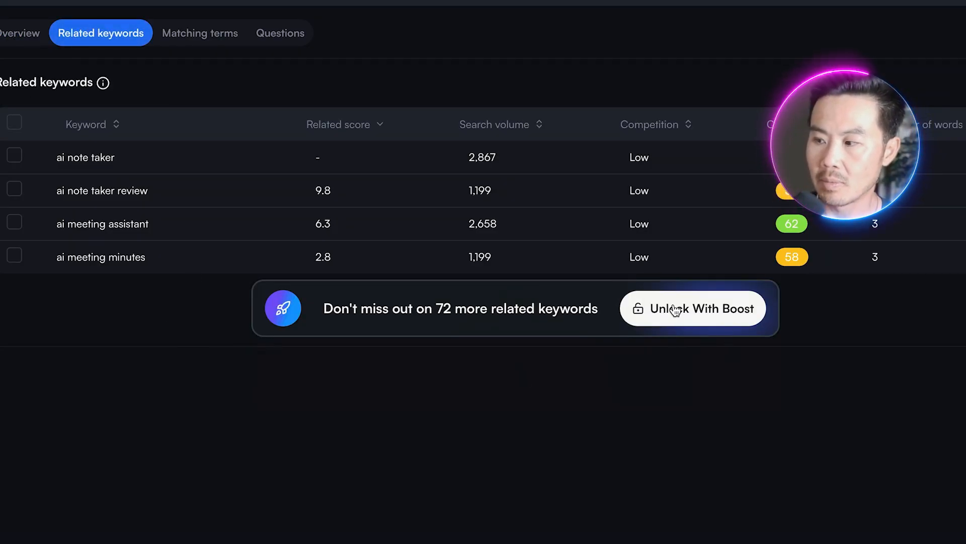